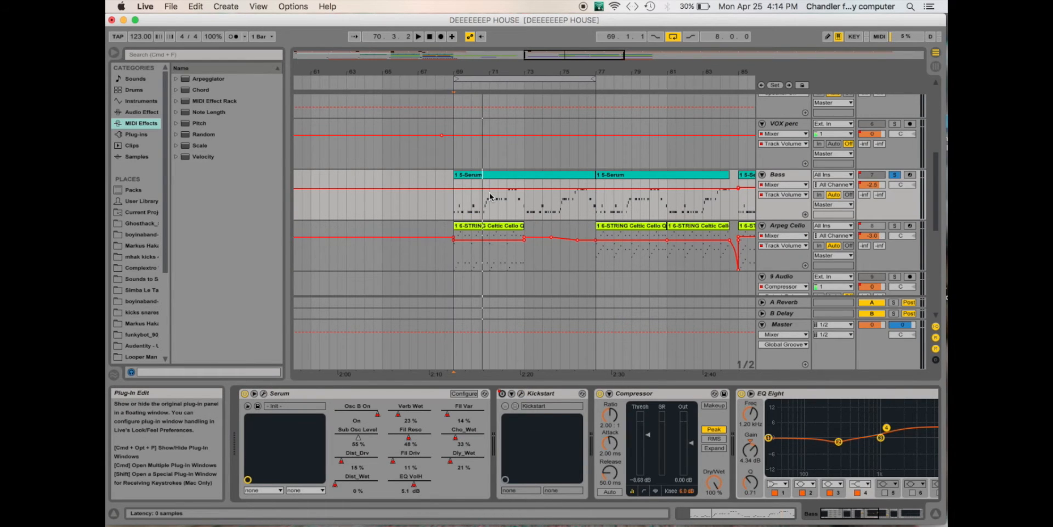
Step: Open the Bass track's Serum, lower its window, and target oscillator B wavetable position automation
click(279, 393)
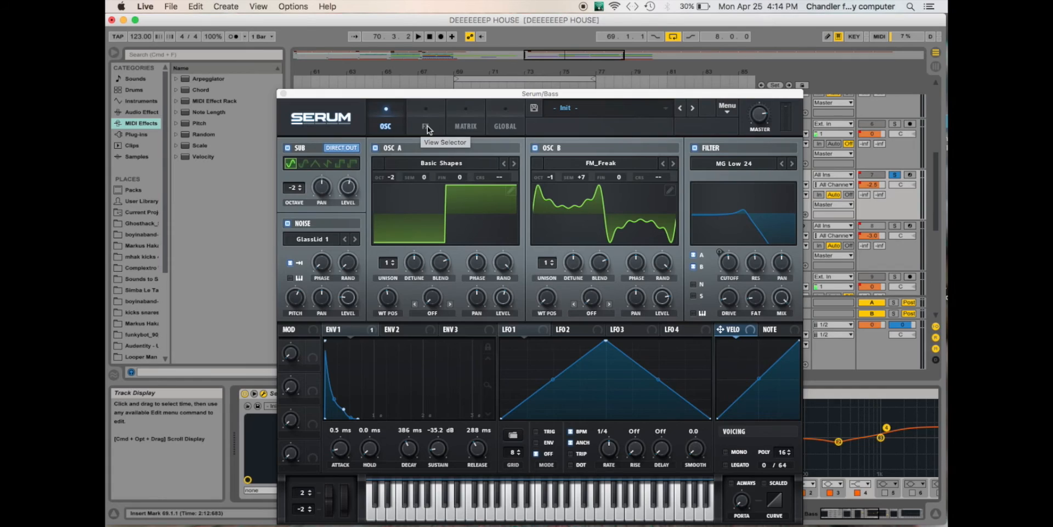
drag(540, 93, 573, 226)
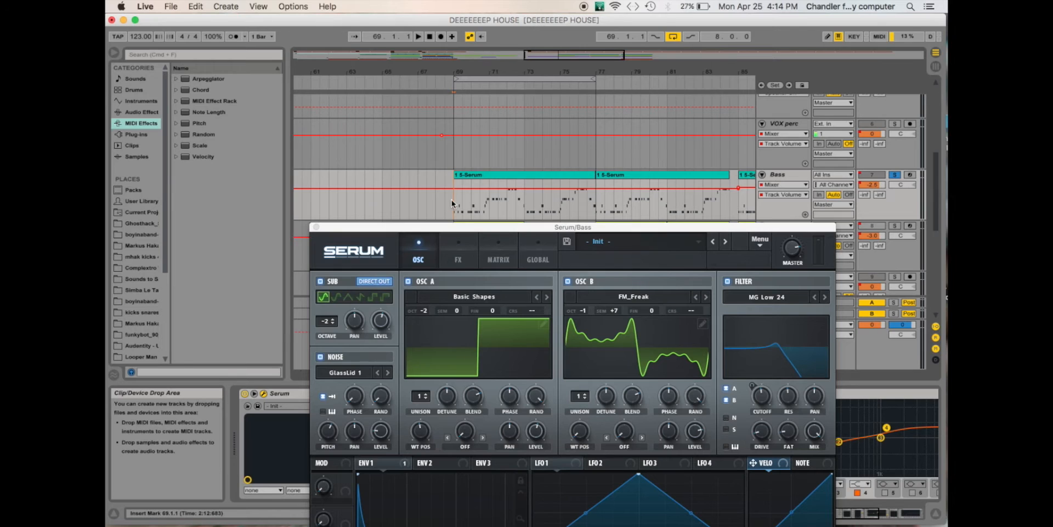
mouse_move(495, 332)
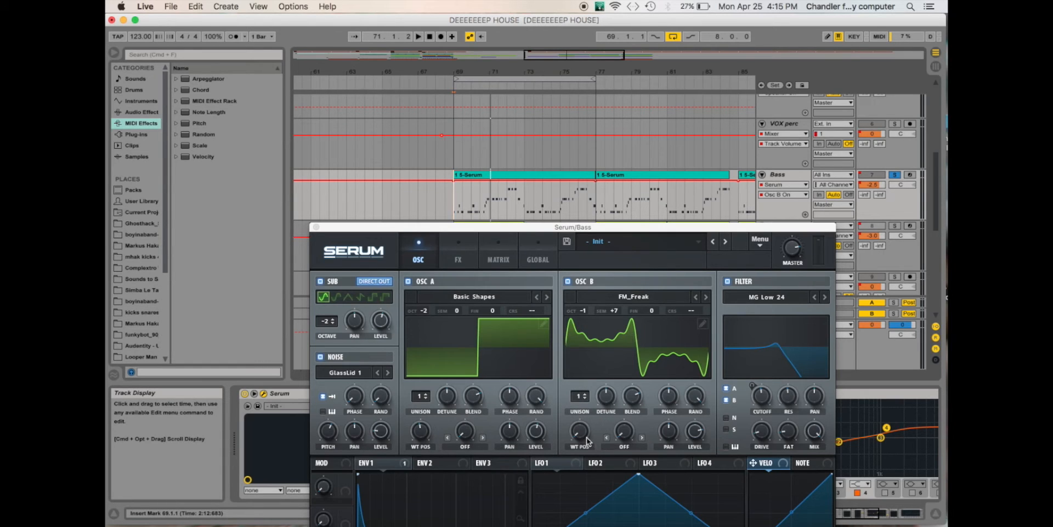
click(580, 431)
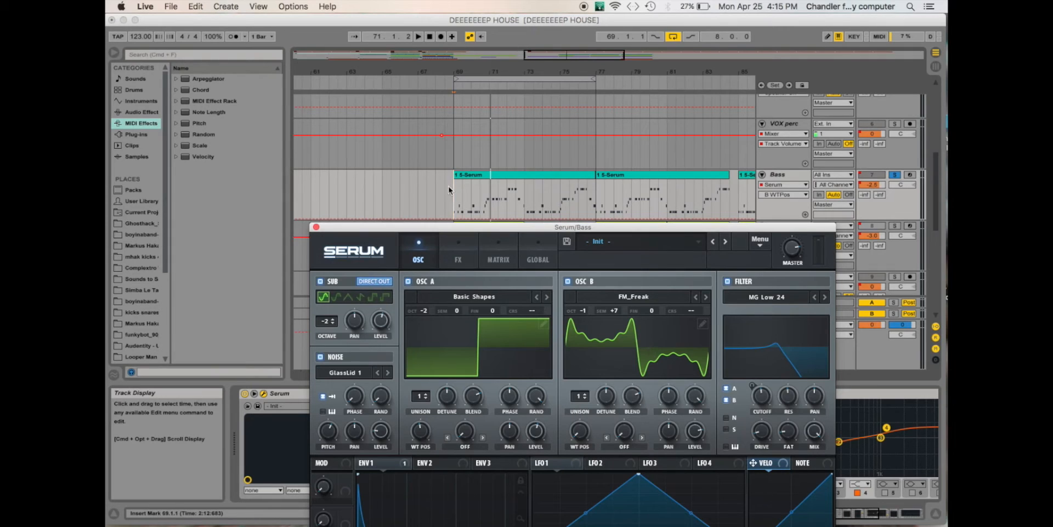
click(417, 36)
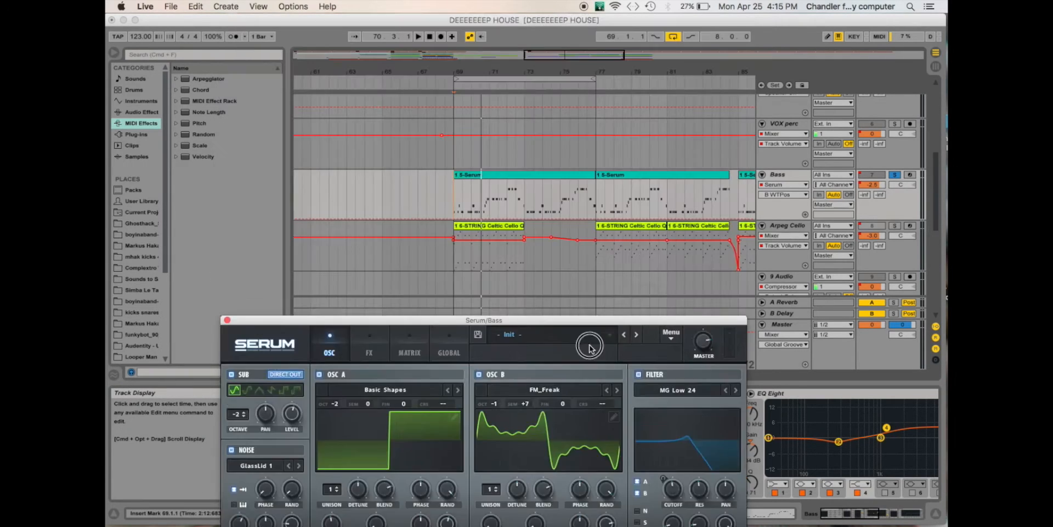
Step: Move the Serum window up over the arrangement and show its chorus, delay and reverb rack
drag(483, 319, 500, 210)
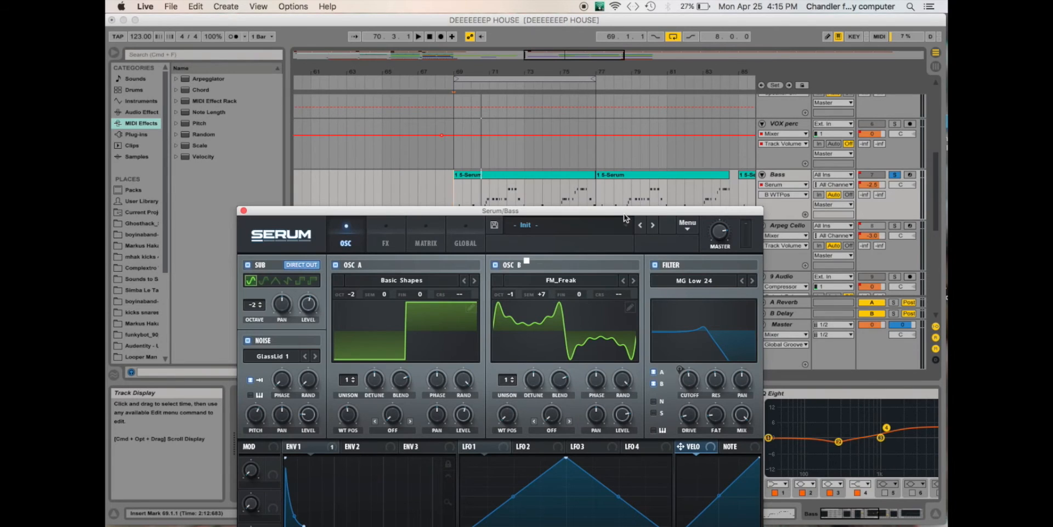
drag(501, 210, 464, 222)
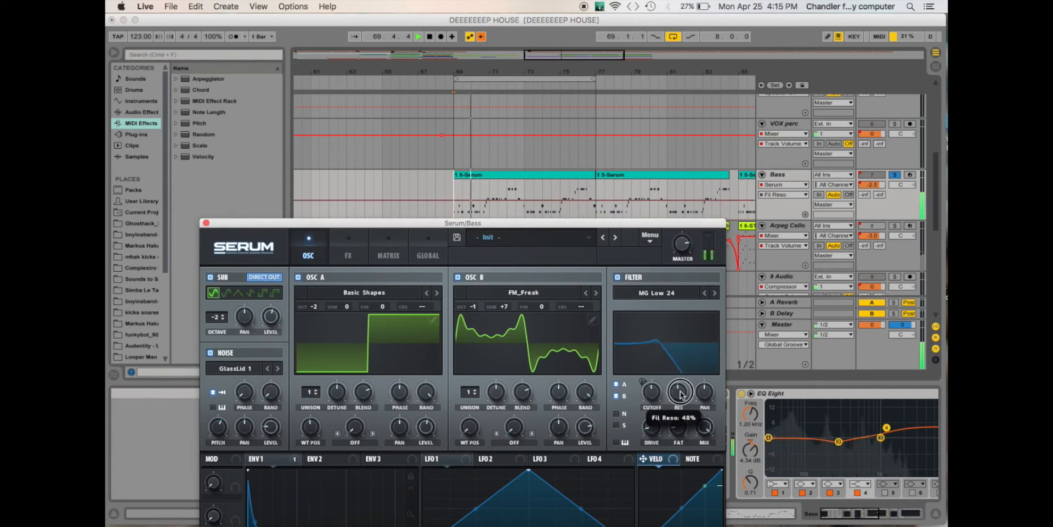
drag(678, 392, 661, 464)
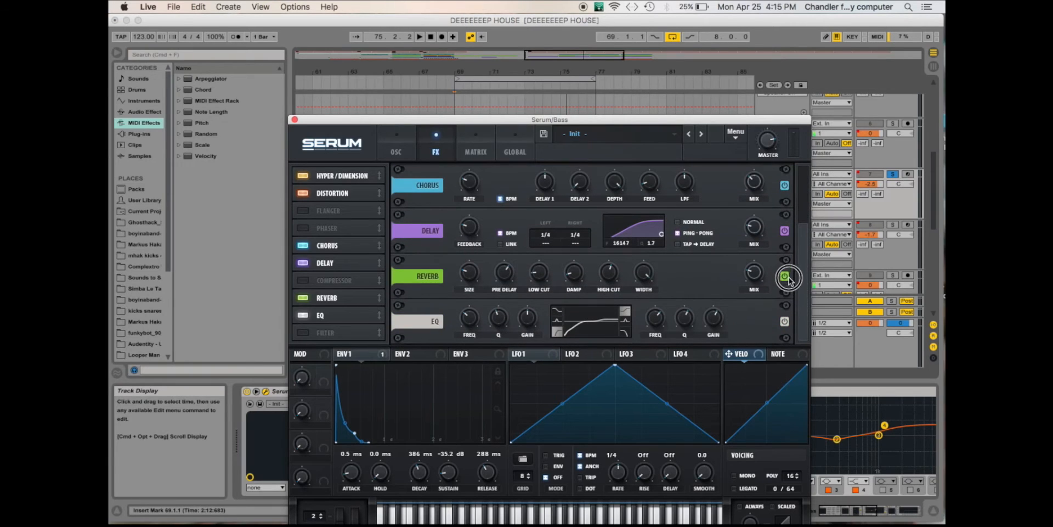
click(785, 275)
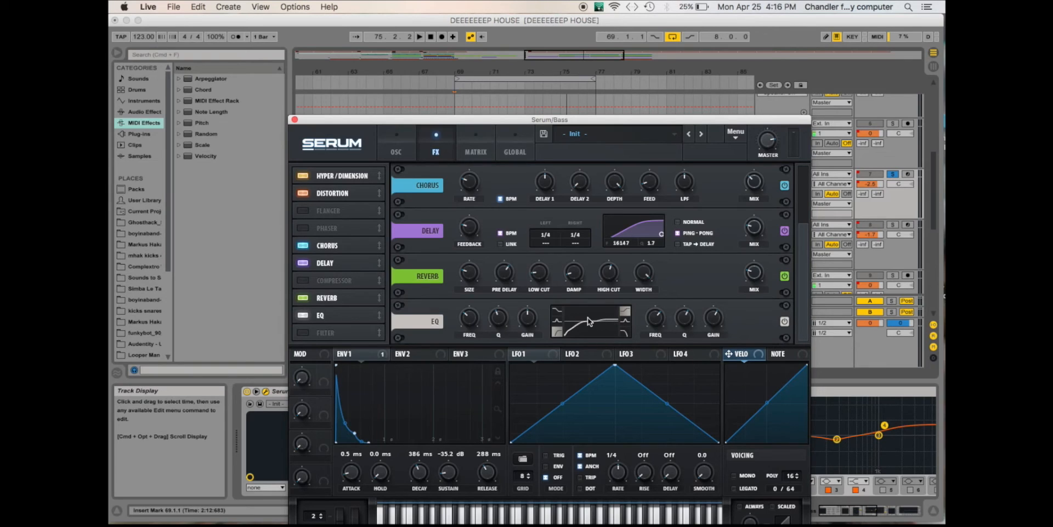
click(396, 151)
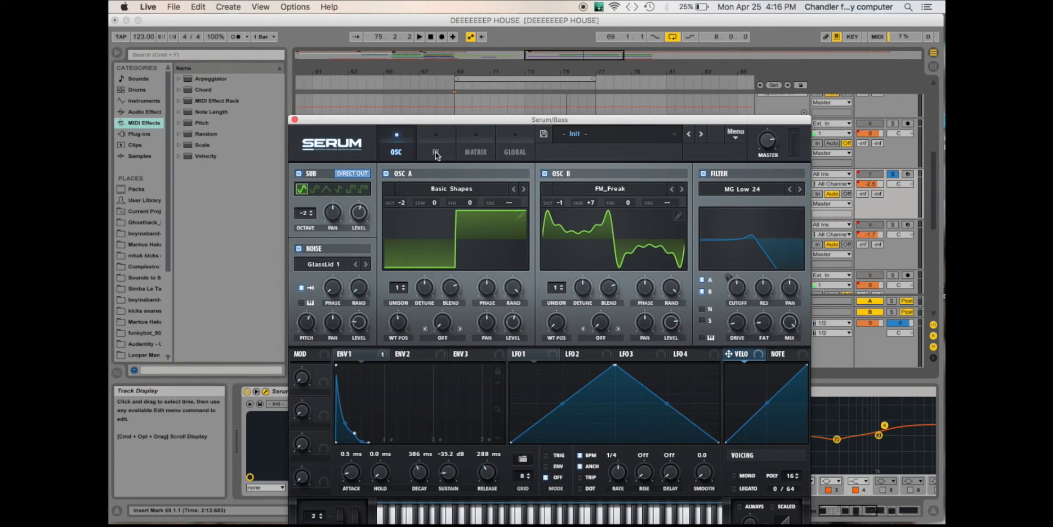
click(433, 143)
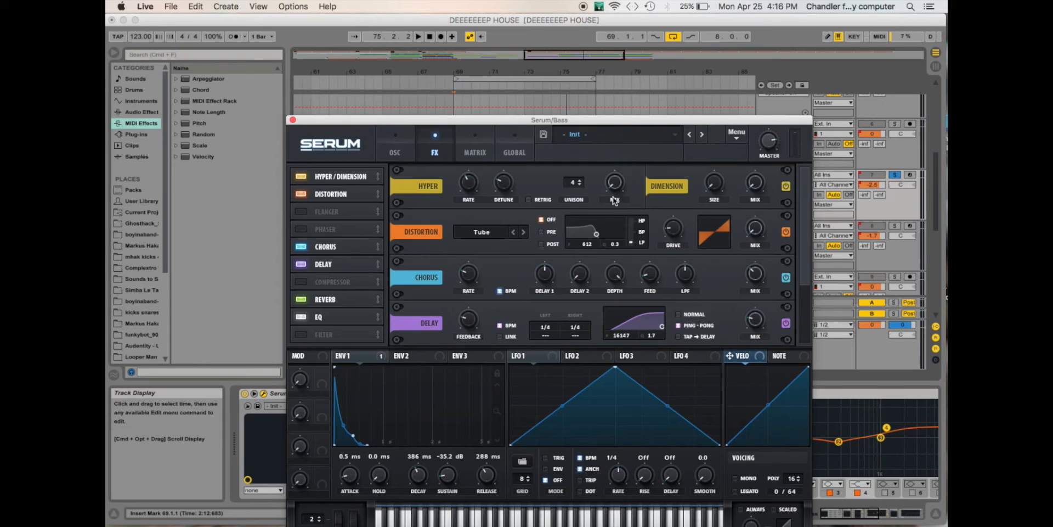
mouse_move(761, 190)
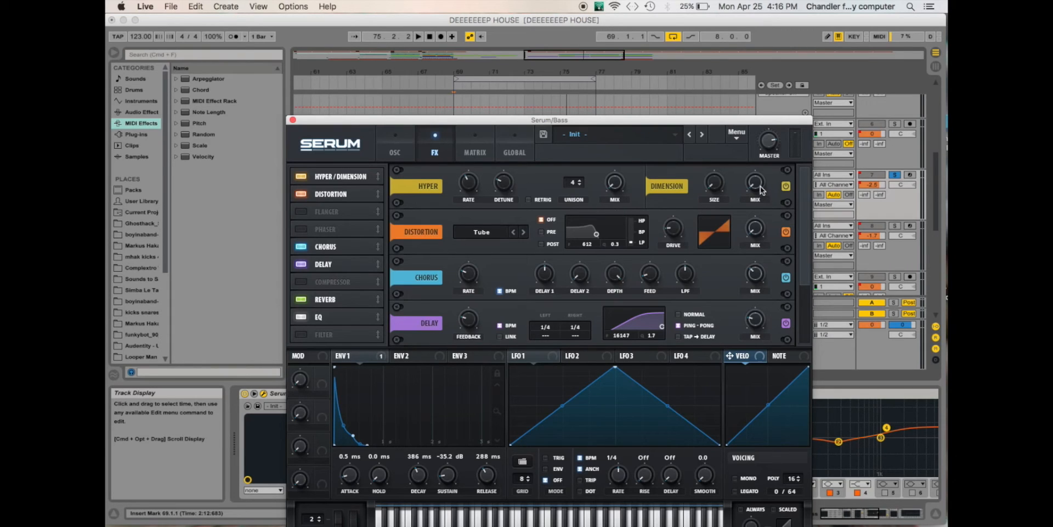
mouse_move(755, 185)
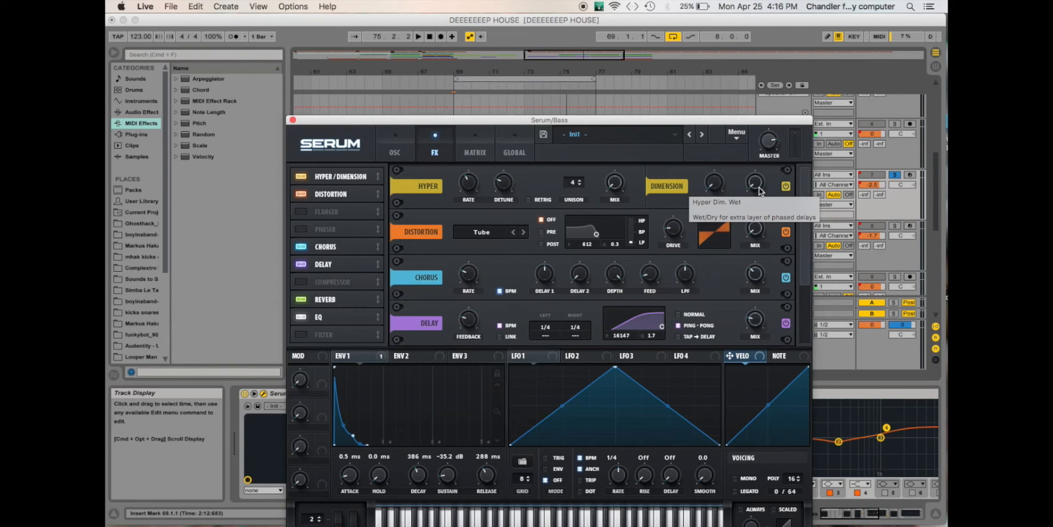
mouse_move(736, 194)
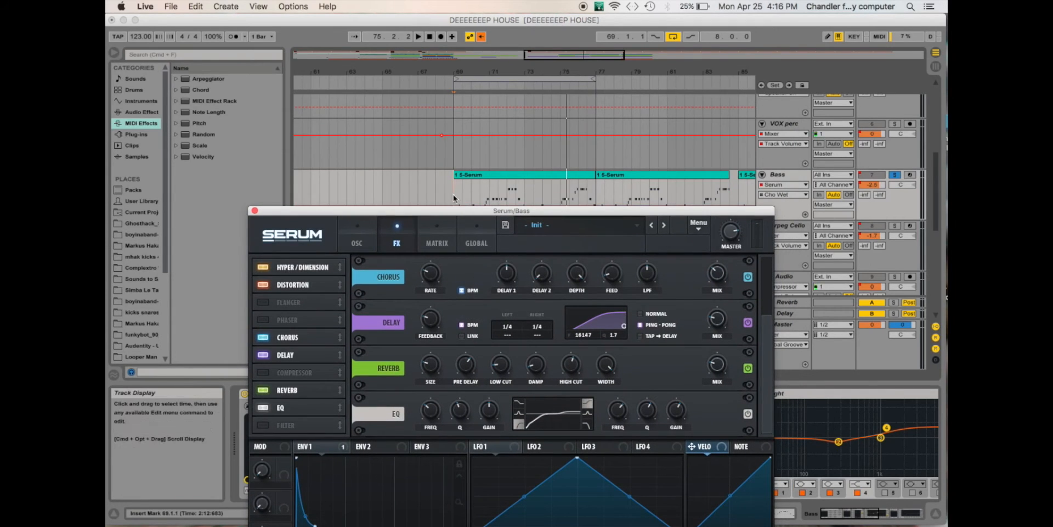
Step: Switch Serum back to the OSC page with the square and FM_Freak oscillators
click(418, 36)
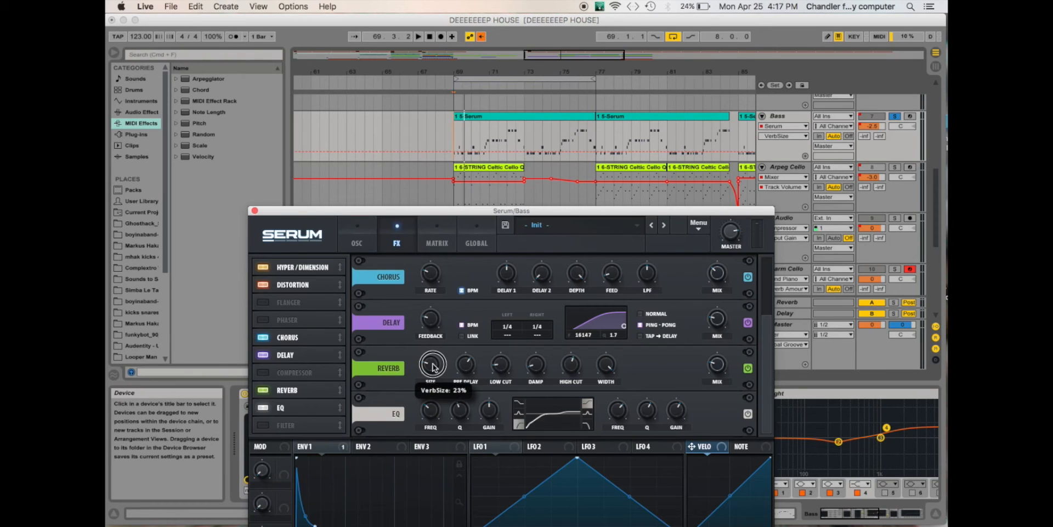
mouse_move(545, 366)
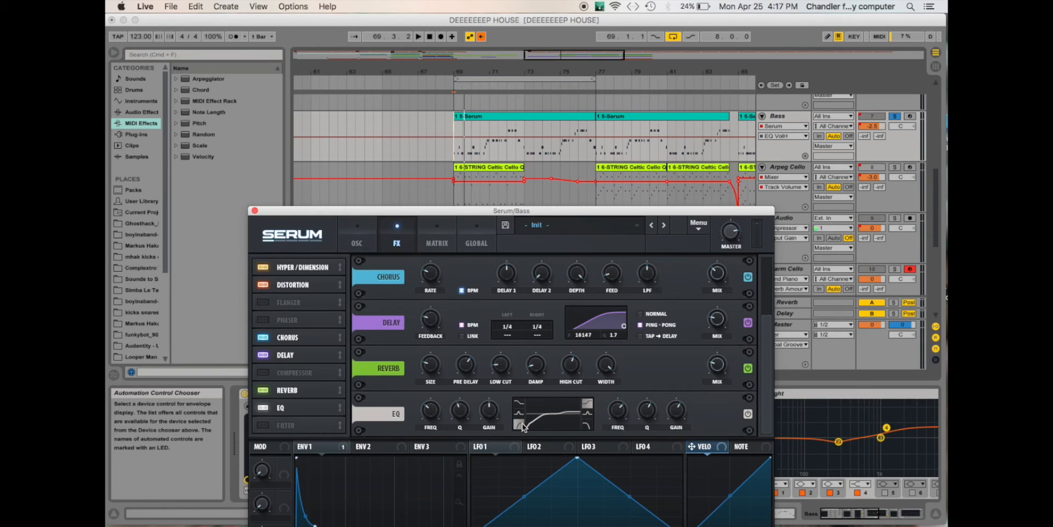
mouse_move(523, 427)
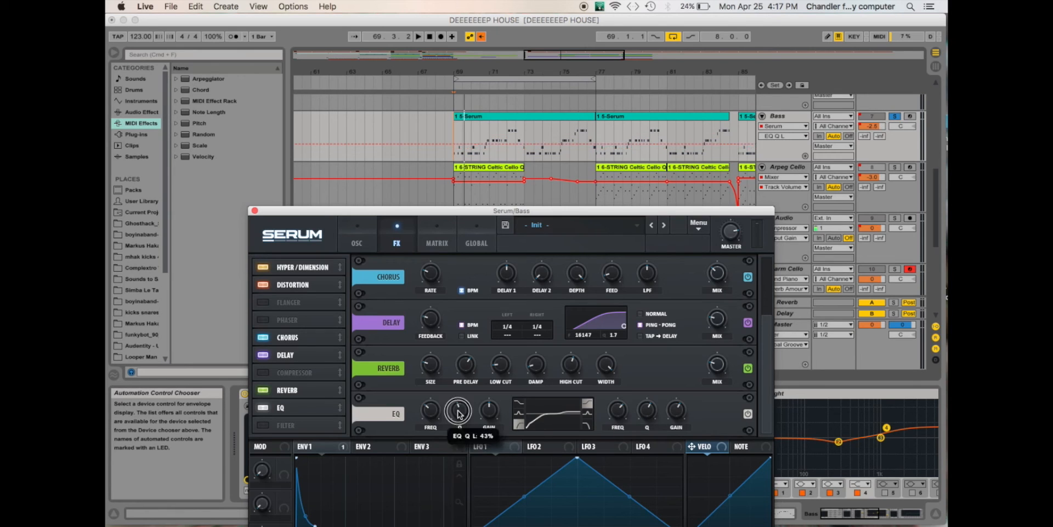
click(355, 131)
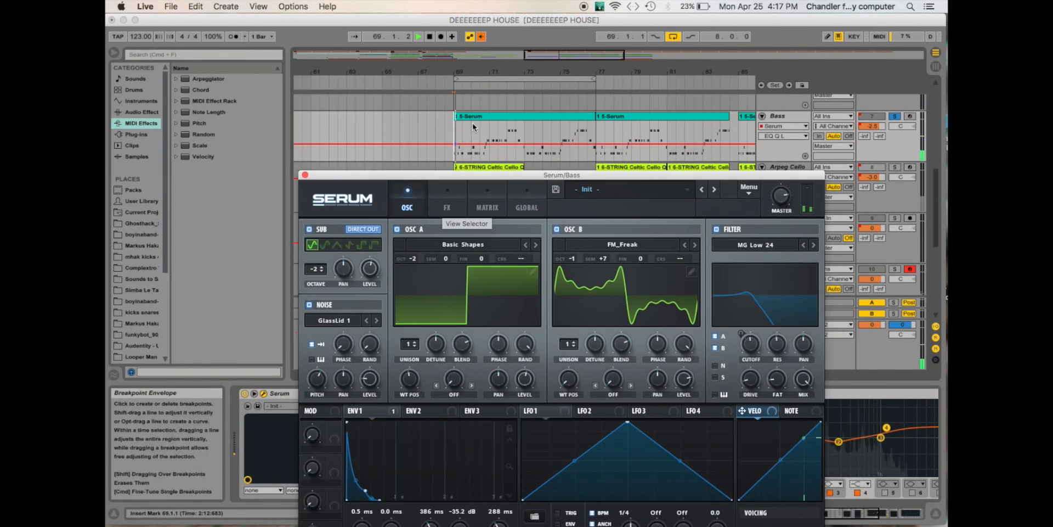
click(309, 304)
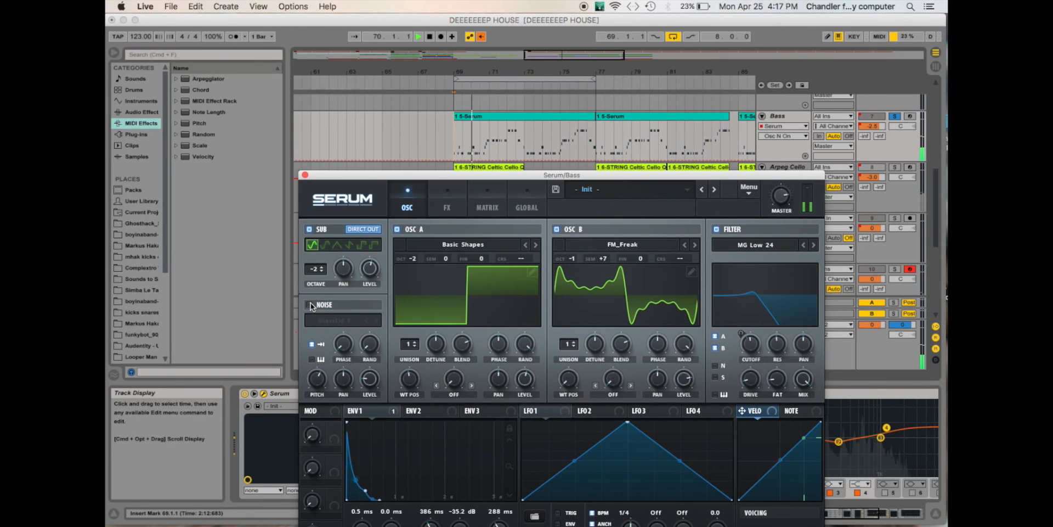
click(309, 304)
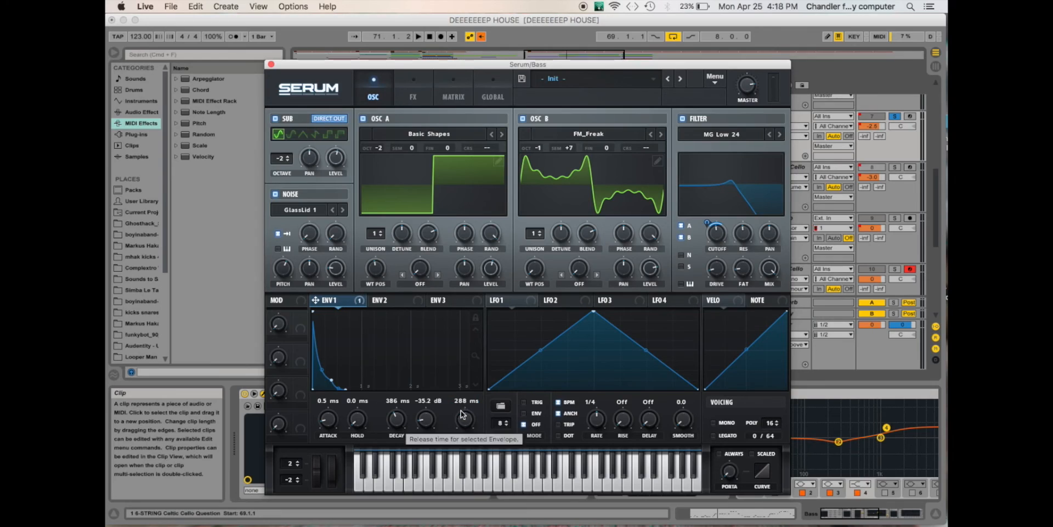
drag(528, 64, 608, 168)
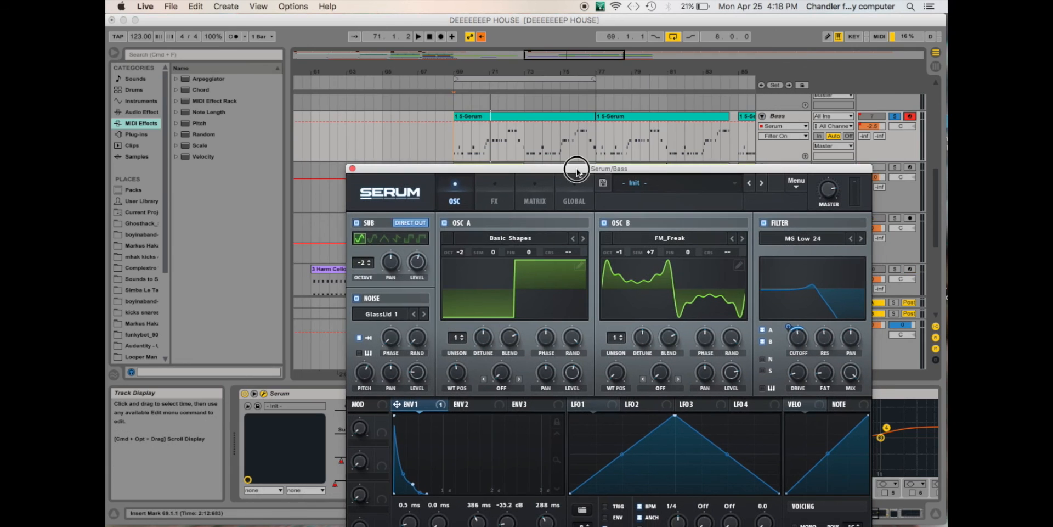
mouse_move(457, 257)
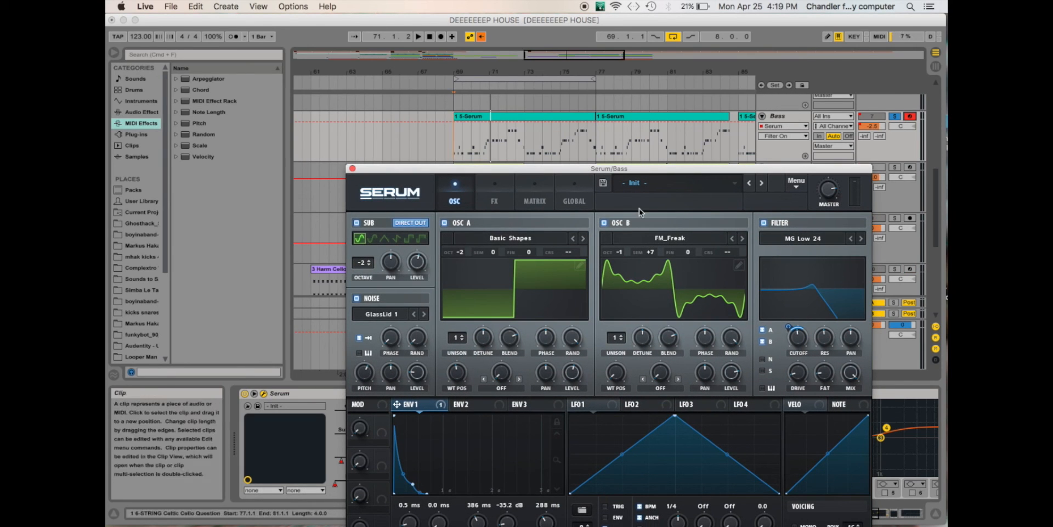
mouse_move(613, 254)
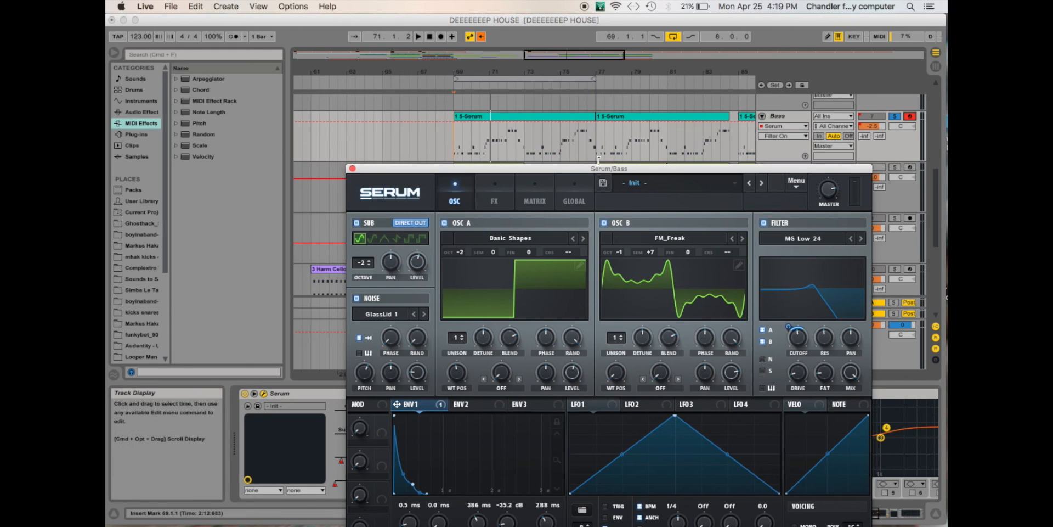
drag(610, 169, 483, 47)
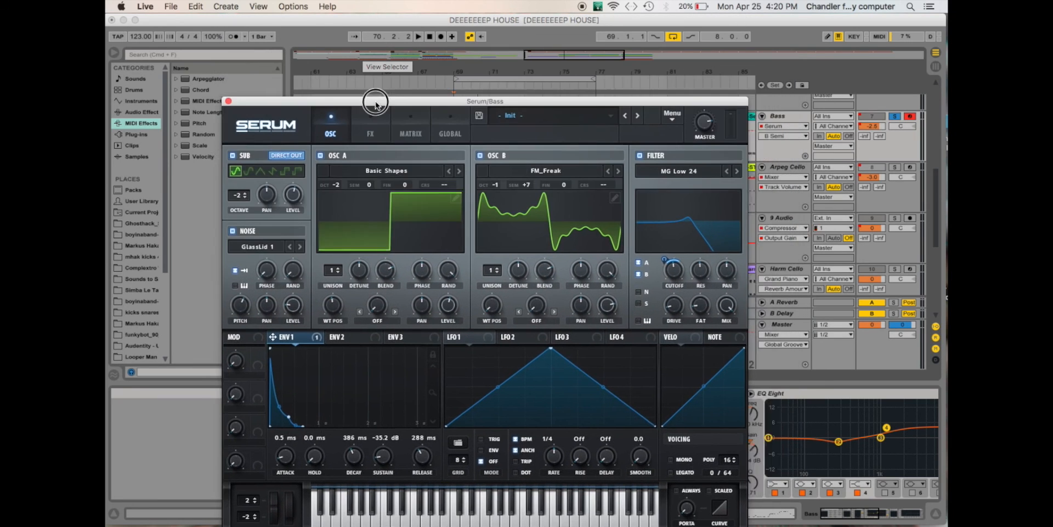
drag(376, 101, 510, 106)
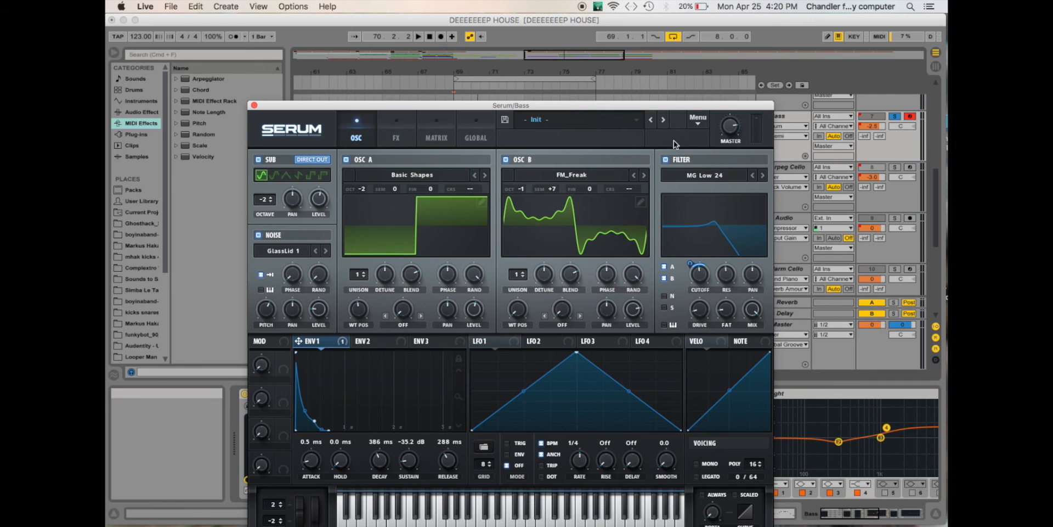
mouse_move(779, 12)
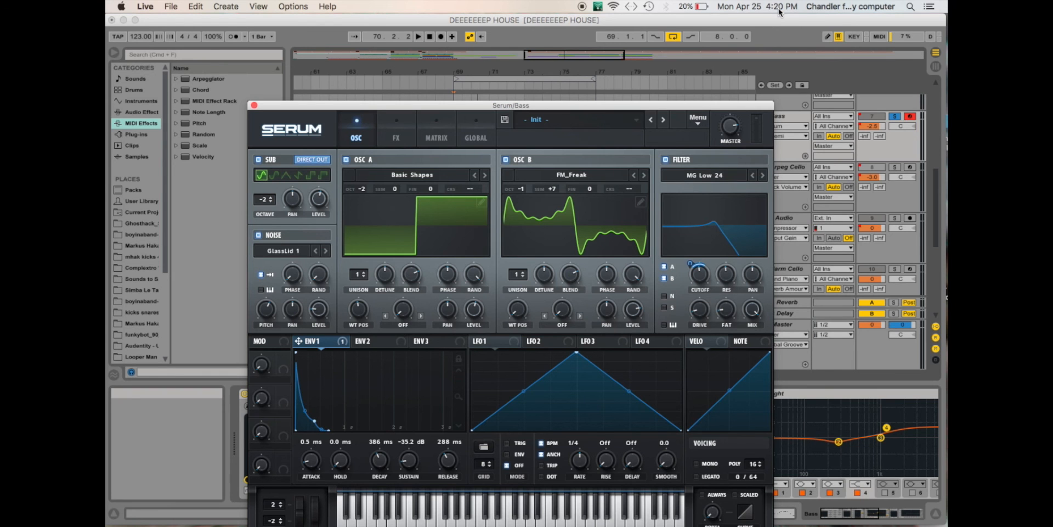
mouse_move(933, 151)
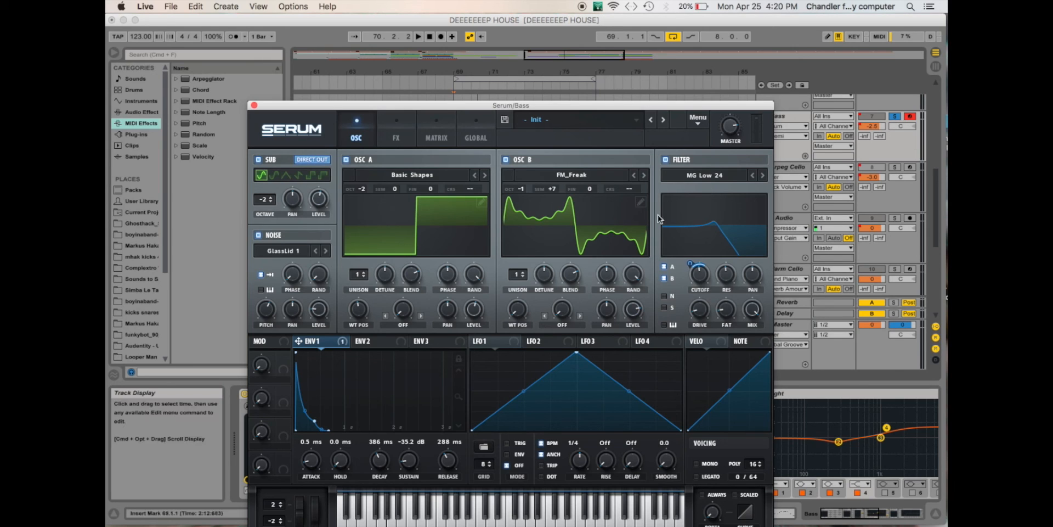
mouse_move(685, 346)
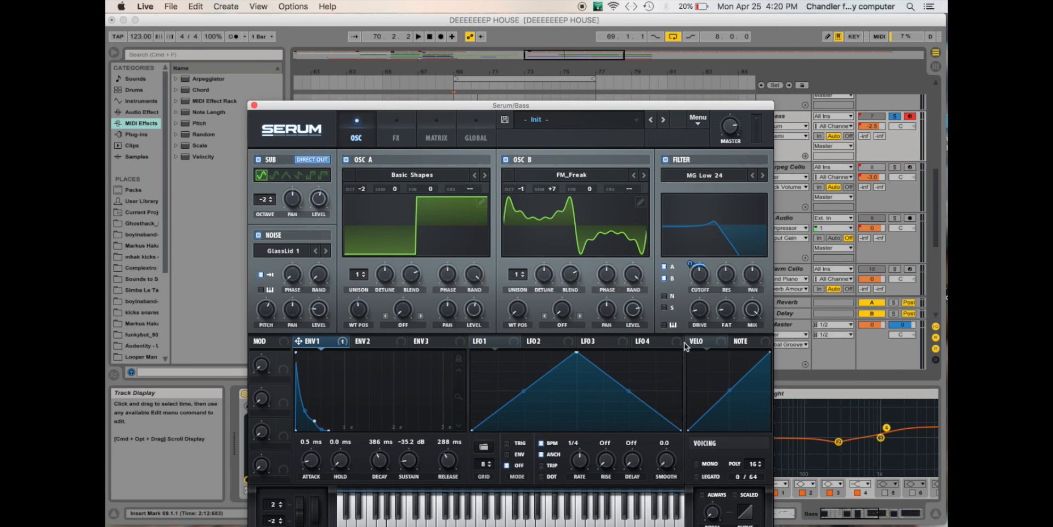